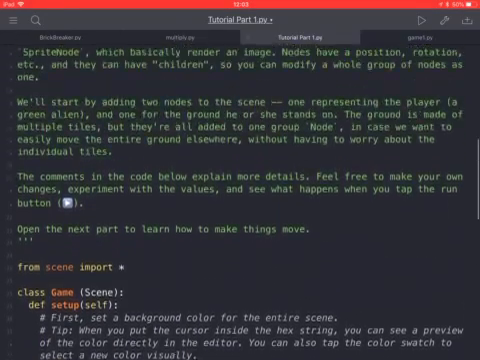
Step: Scroll the Part 1 tutorial script down to the ground-tile building code, ready for typing
scroll(down, 3)
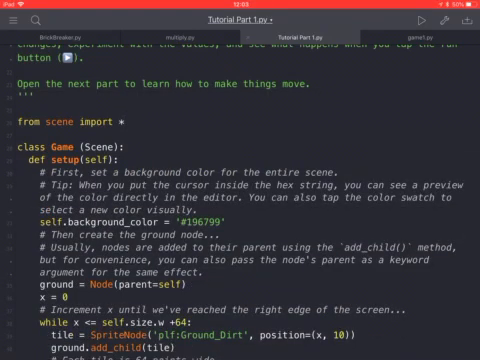
scroll(down, 3)
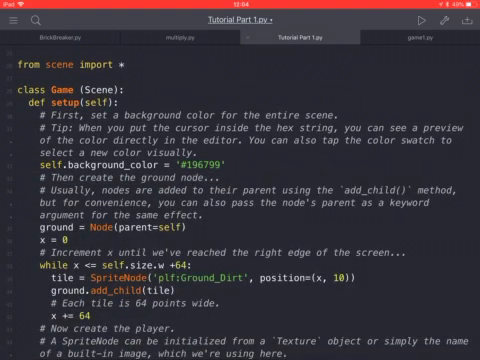
scroll(down, 3)
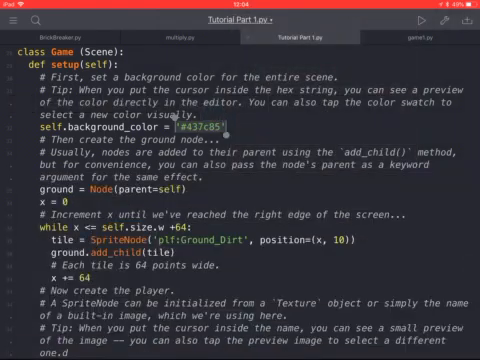
scroll(down, 3)
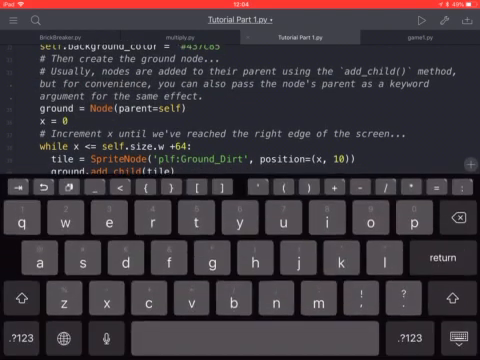
Step: Add the '# Increment x until we've reached the right edge of the screen...' comment in the ground-tile loop above the AlienBlue_front player line
scroll(down, 3)
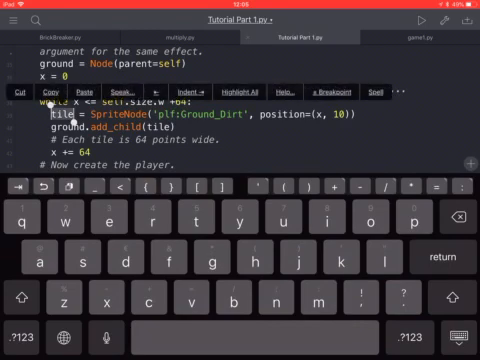
text(# Increment x until we've reached the right edge of the screen...)
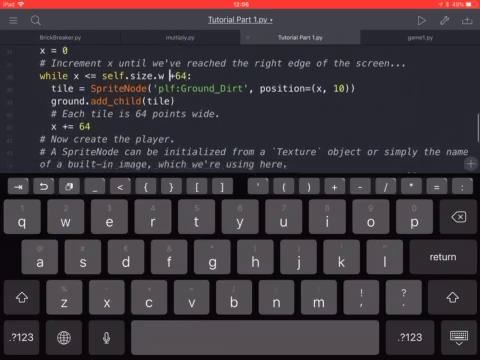
scroll(down, 3)
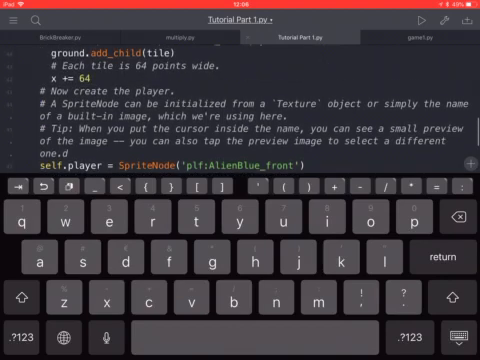
scroll(down, 3)
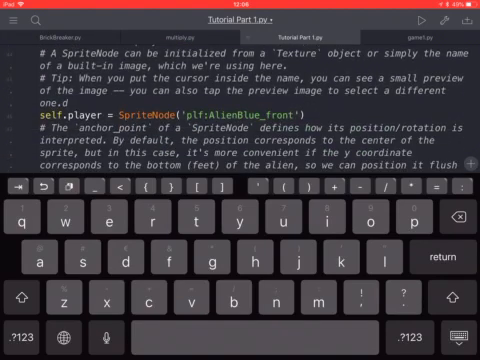
Step: Scroll through the player anchor and position code before running the scene
scroll(down, 3)
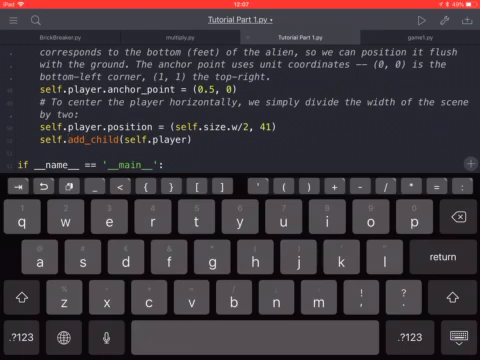
scroll(down, 3)
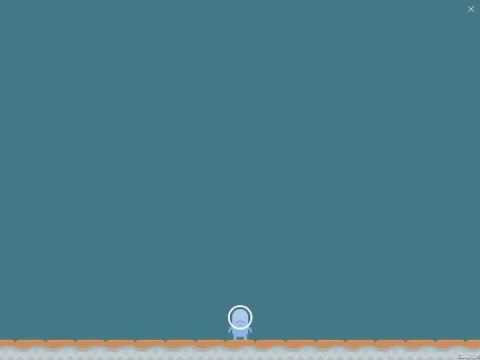
Step: Close the running scene with its X and scroll the script to the player code and run call
click(470, 8)
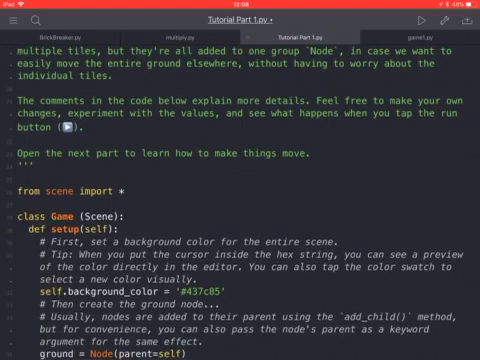
scroll(down, 3)
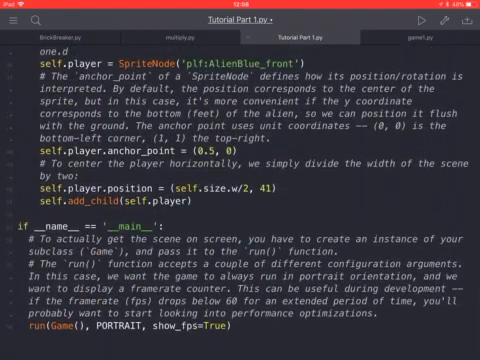